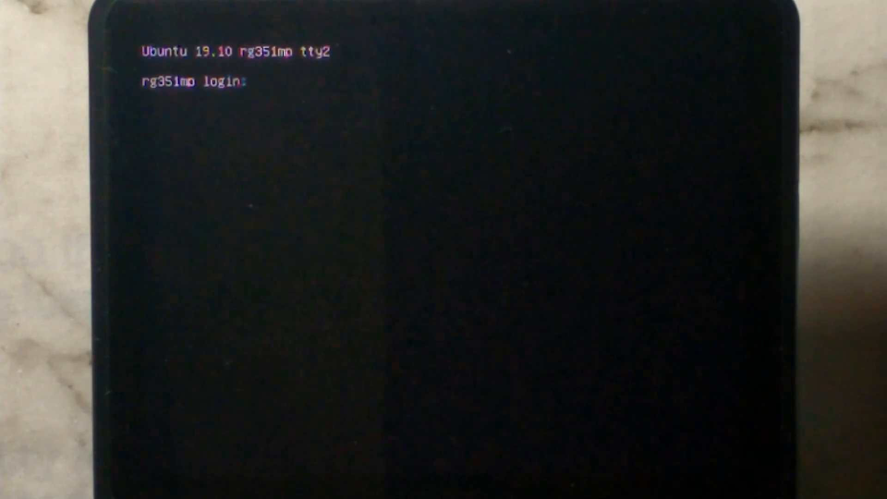
pyautogui.write('ark')
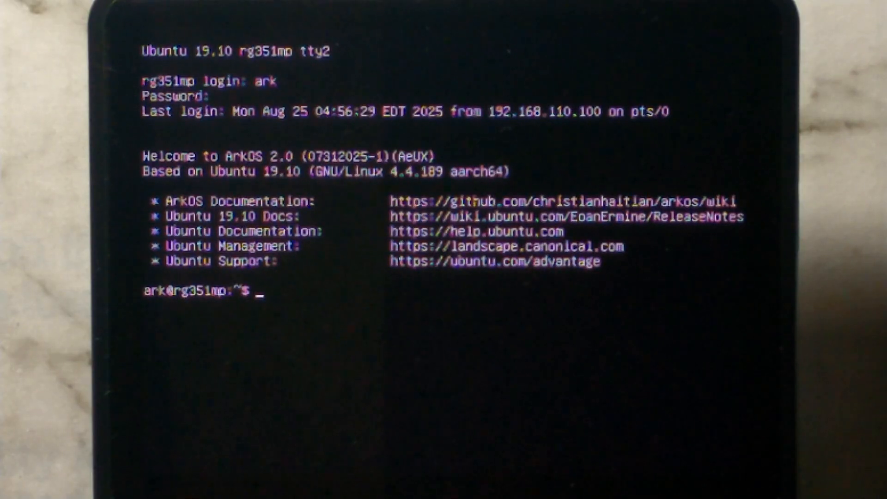
pyautogui.write('pi')
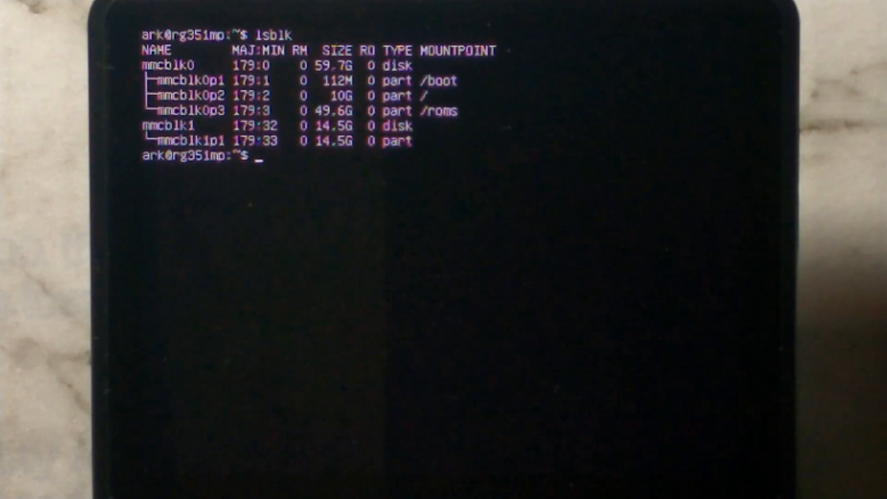
pyautogui.write('df')
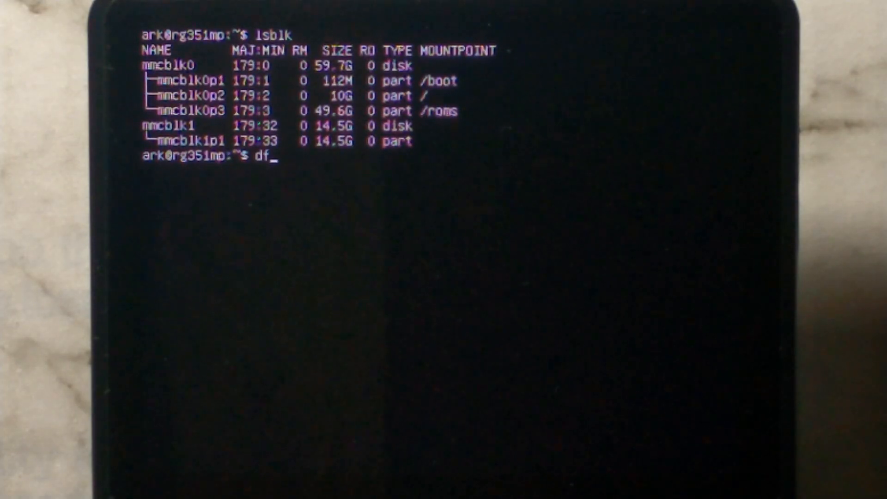
pyautogui.write('-h')
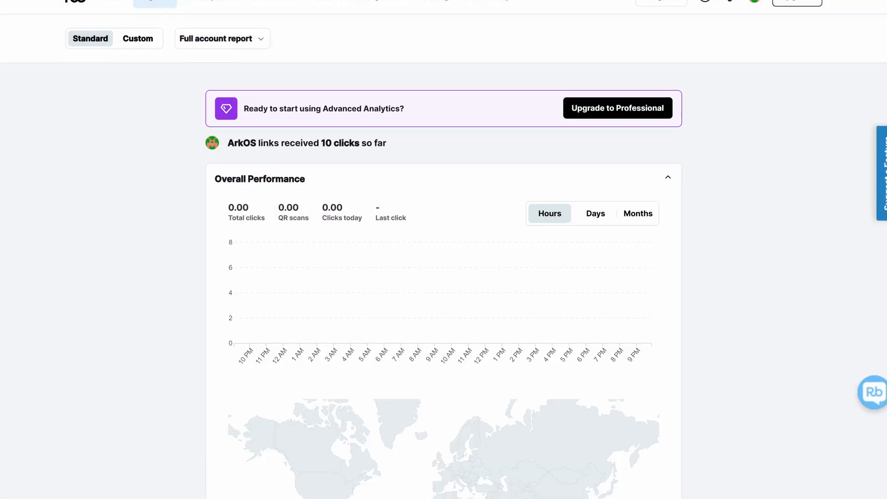
pyautogui.scroll(-3)
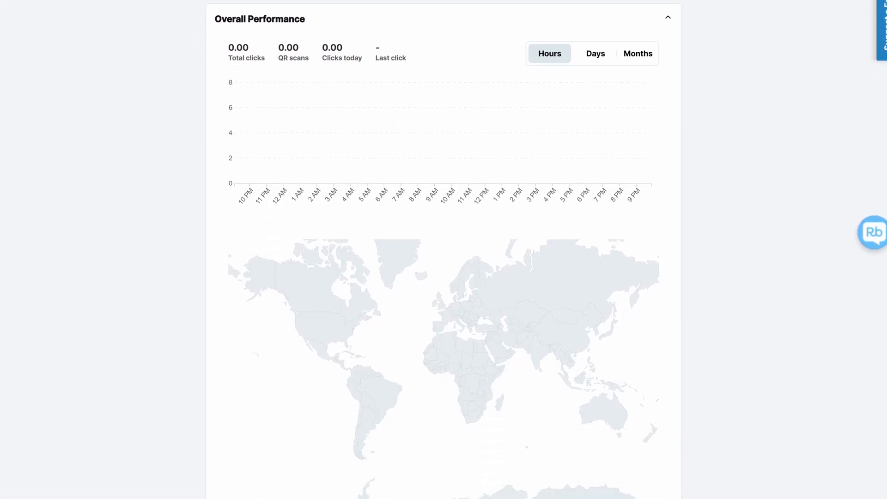
pyautogui.scroll(-3)
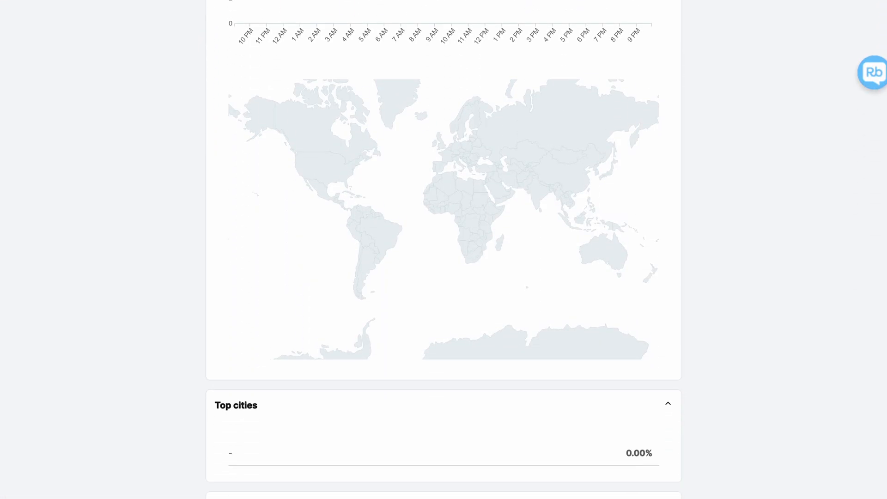
pyautogui.scroll(-3)
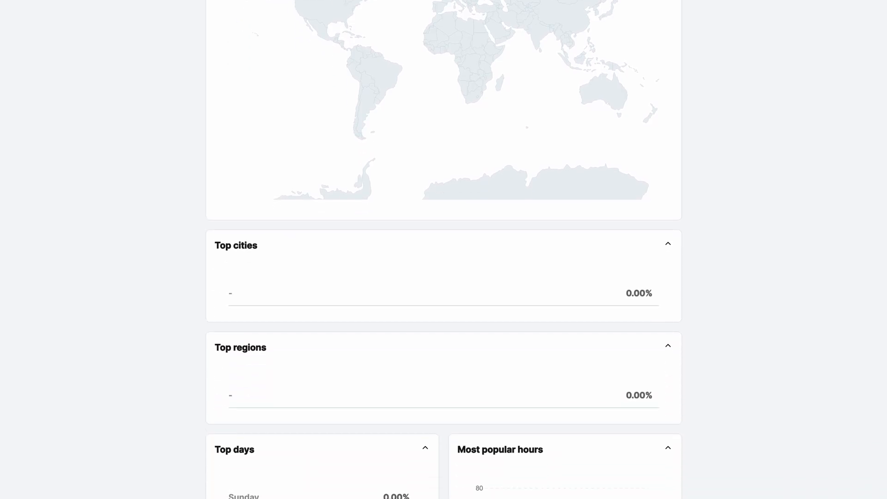
pyautogui.scroll(-3)
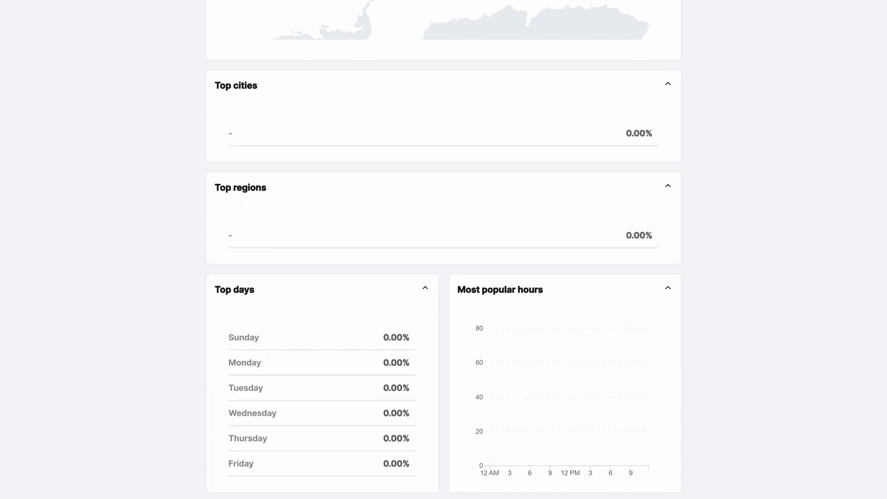
pyautogui.scroll(-3)
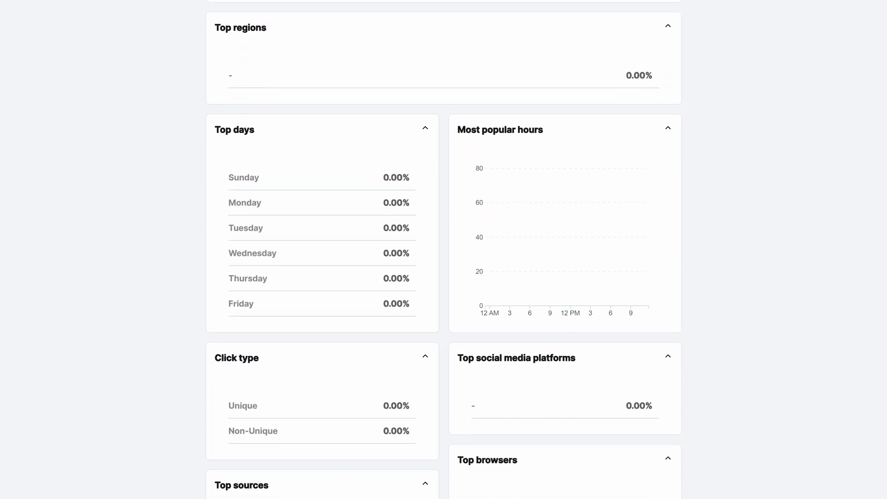